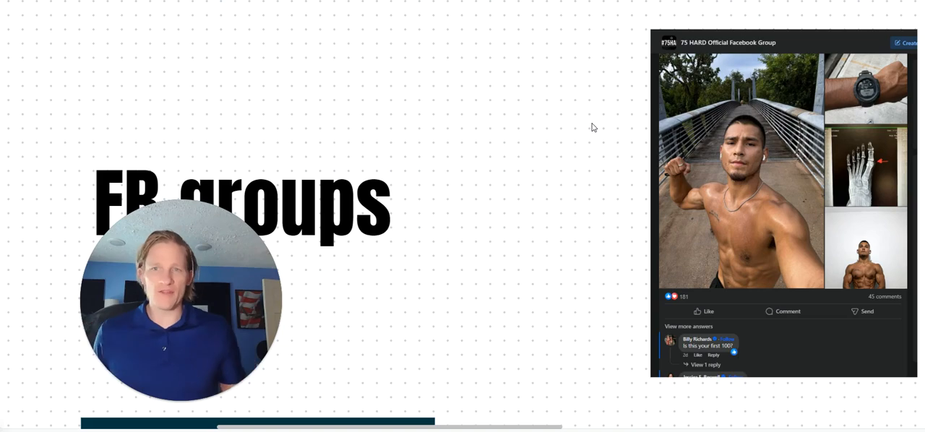
Pan to the Skool Groups section showing the Marathon Training Secrets feed and member profile card.
click(345, 210)
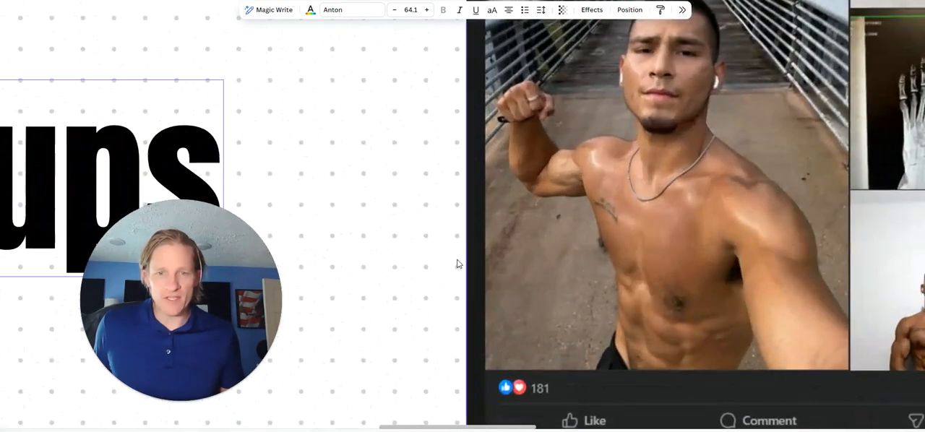
scroll(down, 3)
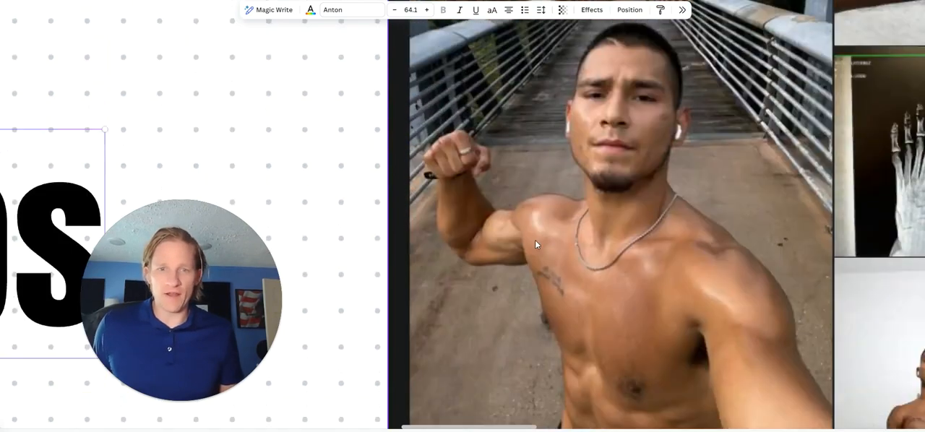
scroll(down, 3)
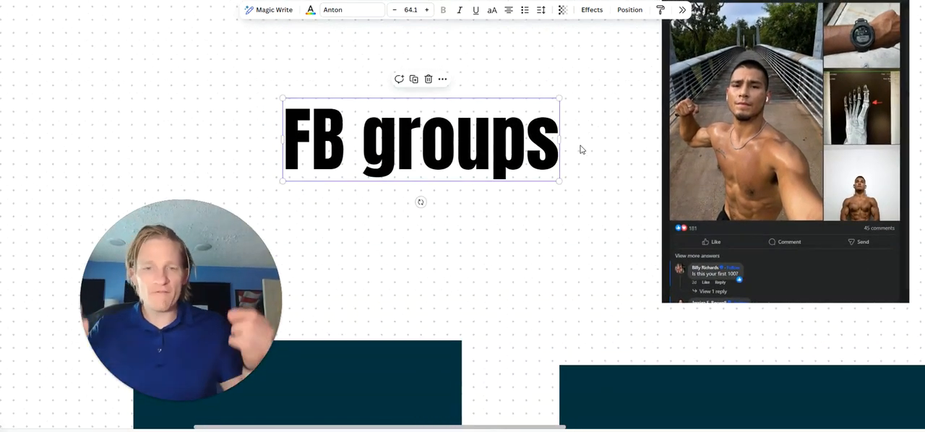
mouse_move(620, 255)
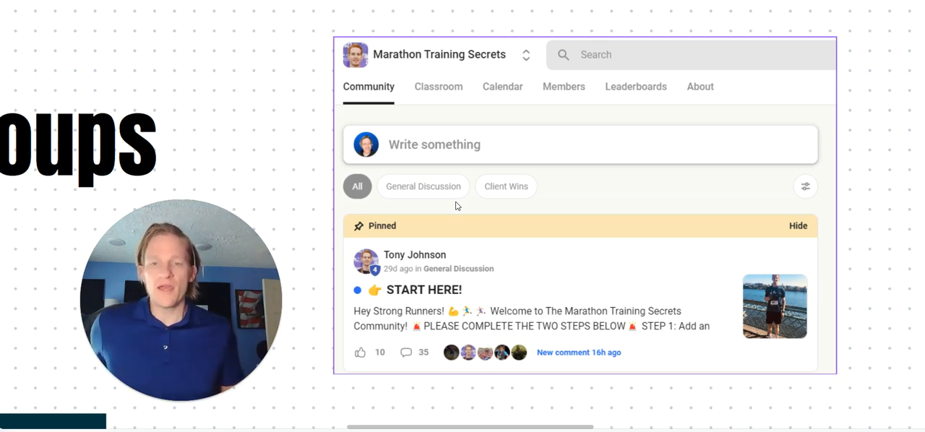
mouse_move(316, 199)
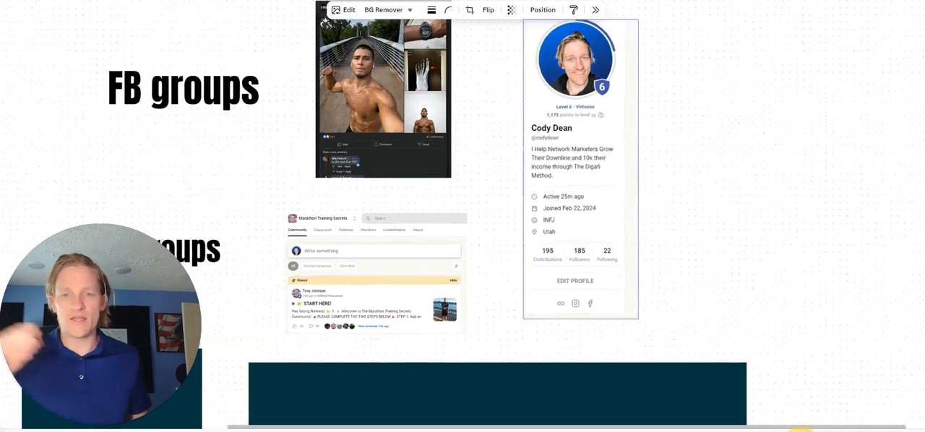
click(578, 171)
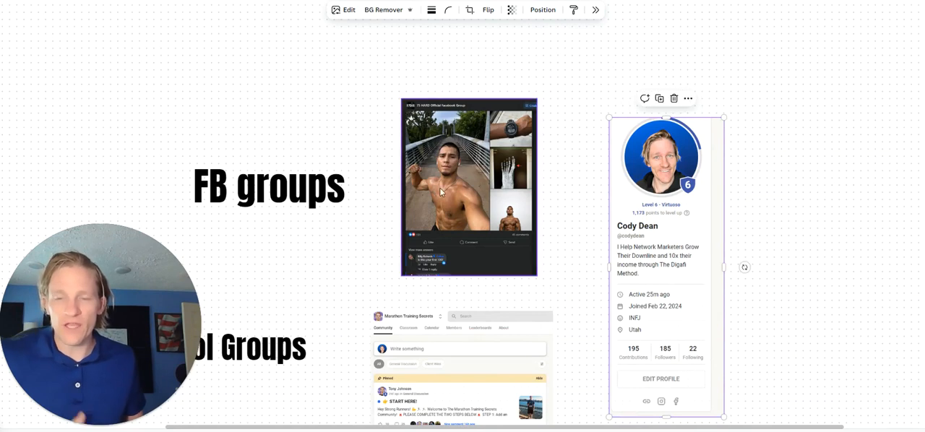
click(268, 185)
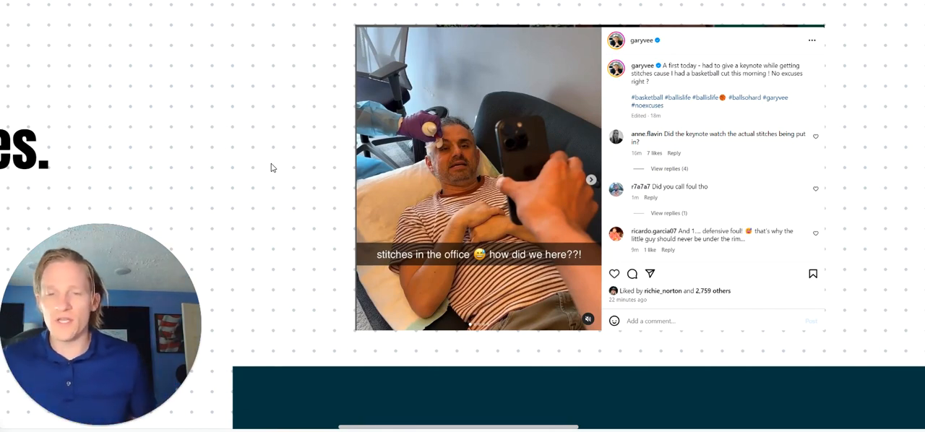
mouse_move(311, 187)
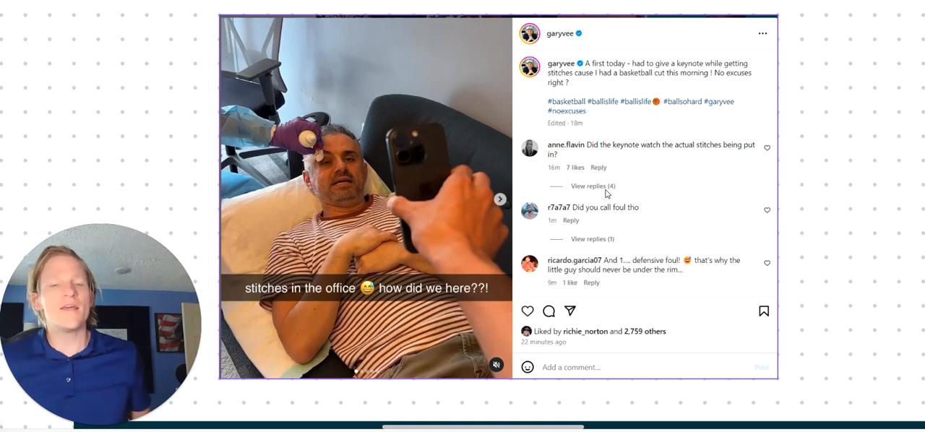
mouse_move(575, 89)
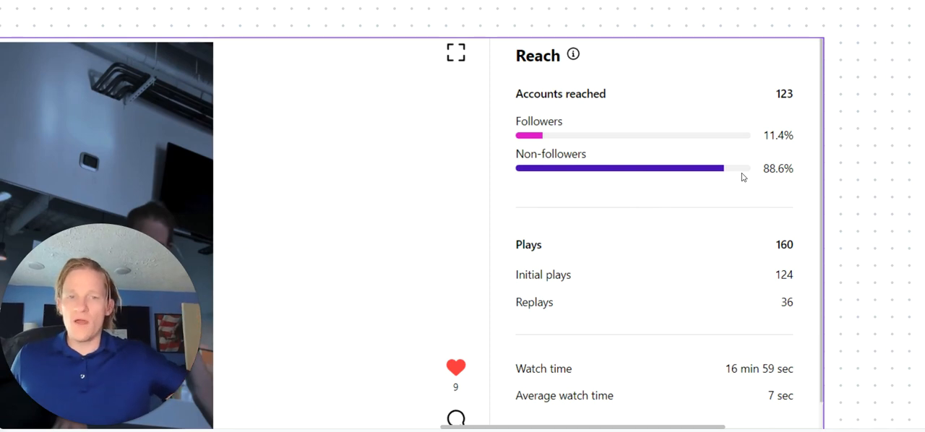
mouse_move(671, 180)
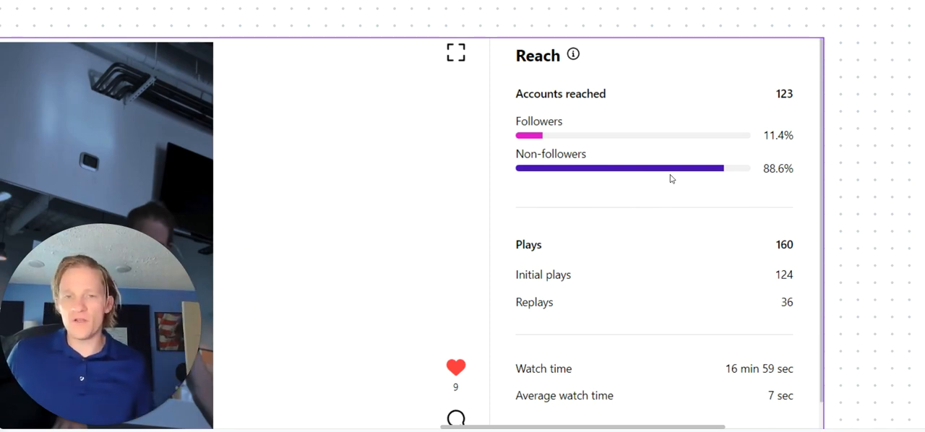
mouse_move(859, 165)
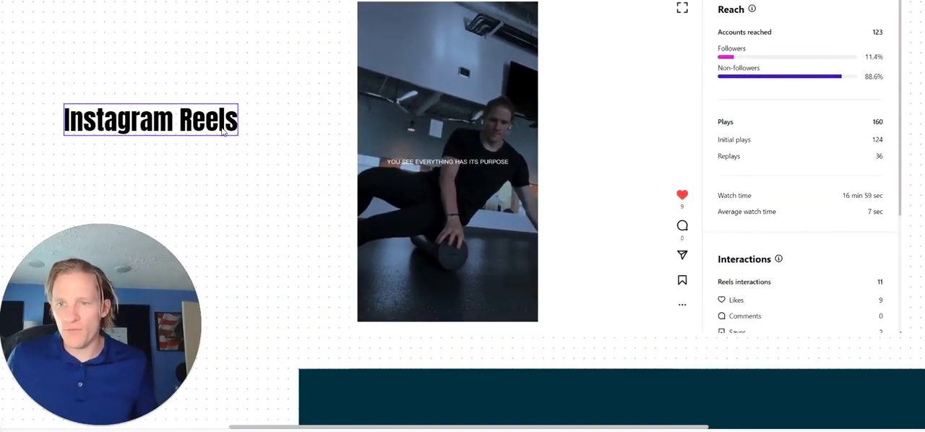
Zoom out to show the Instagram Reels heading with the Reel and its insights.
click(151, 119)
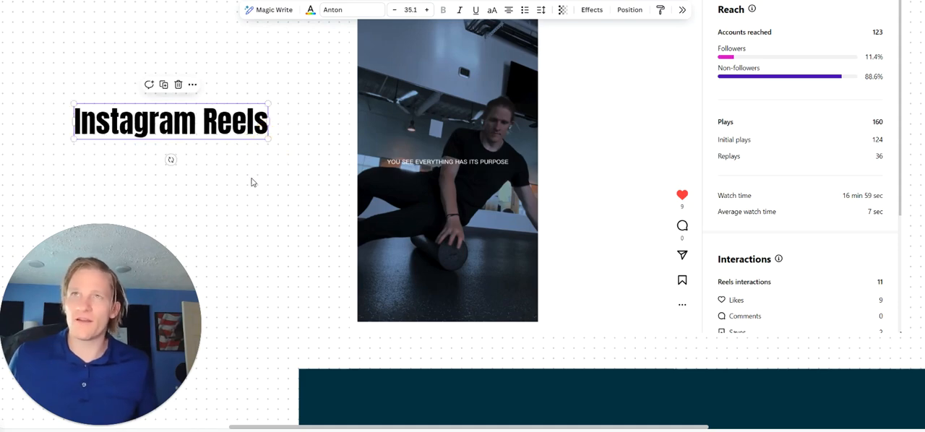
Zoom out to the full board overview of all lead source sections.
scroll(down, 3)
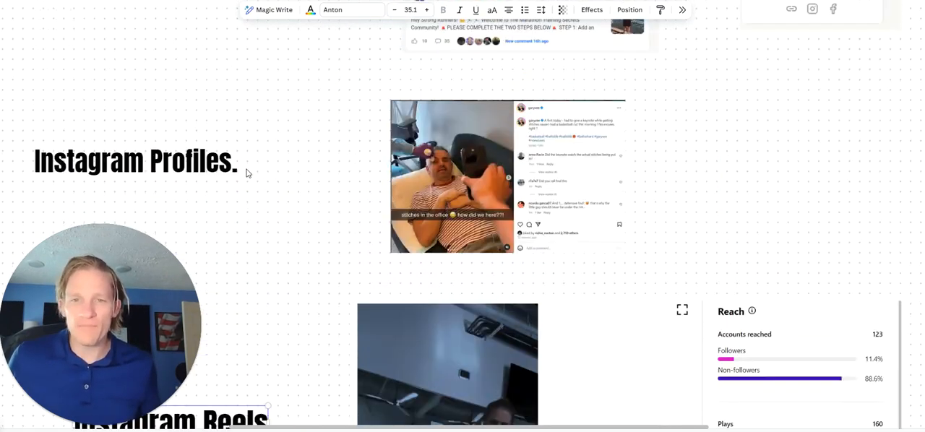
scroll(down, 3)
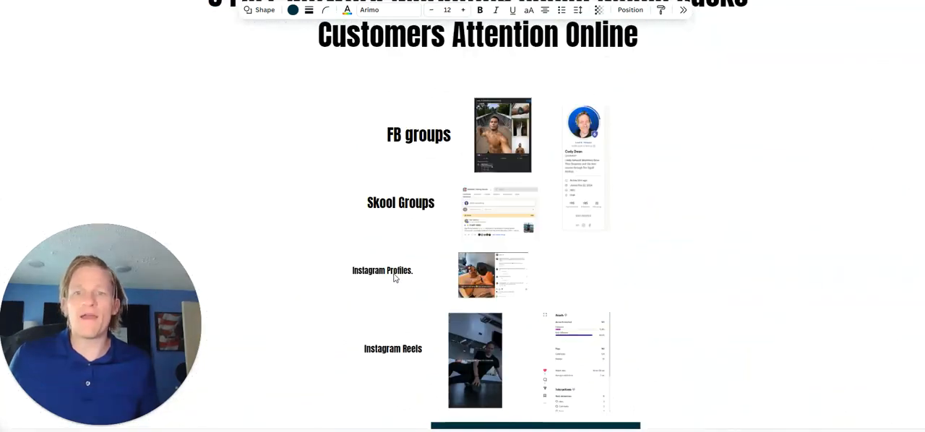
Scroll down past Instagram Reels to the stories heading.
scroll(down, 3)
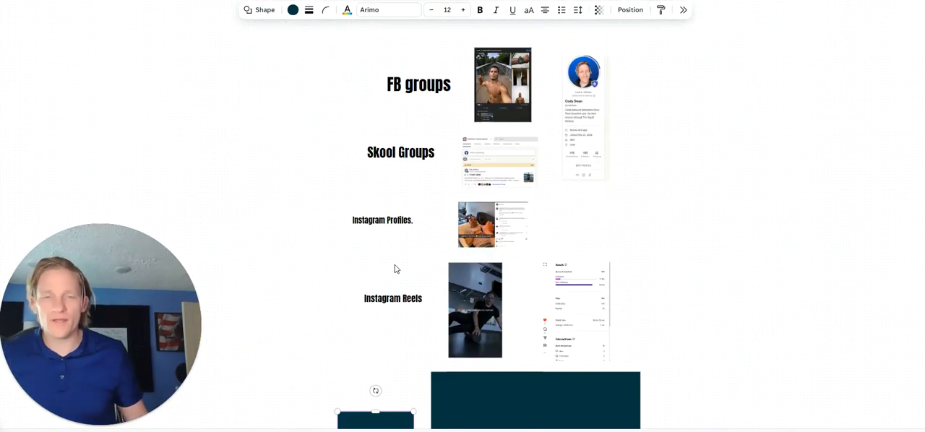
scroll(down, 3)
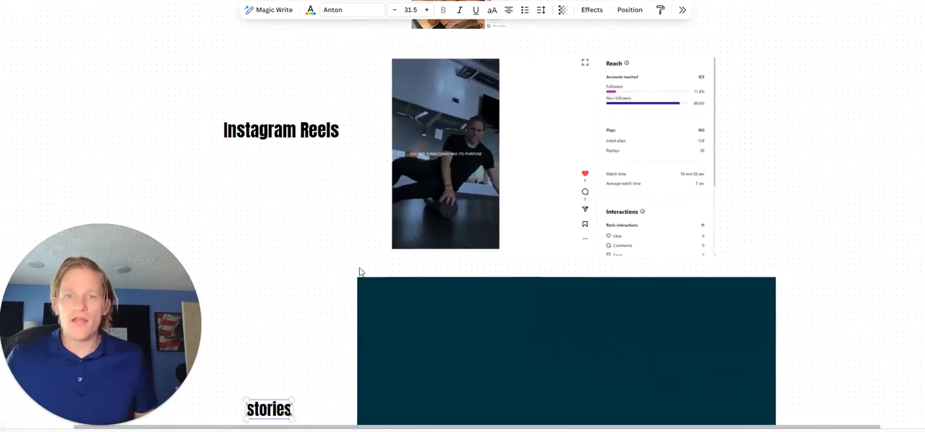
Scroll the board to show the Instagram story screenshot with its countdown timer.
scroll(down, 3)
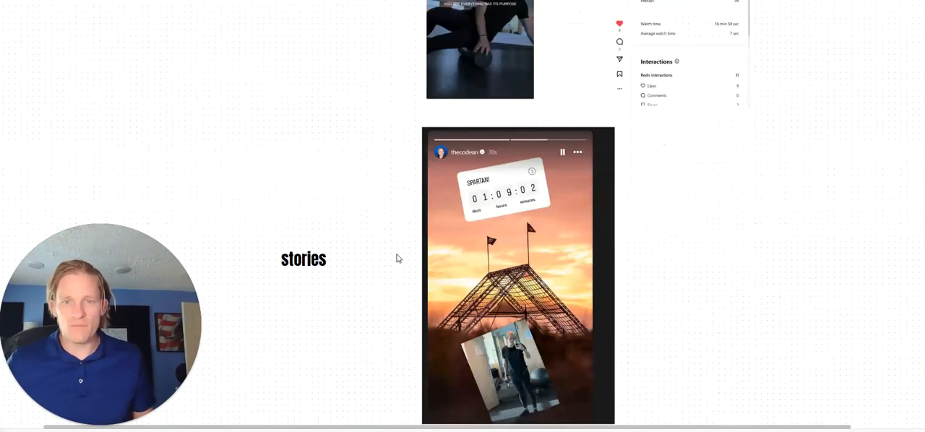
mouse_move(384, 253)
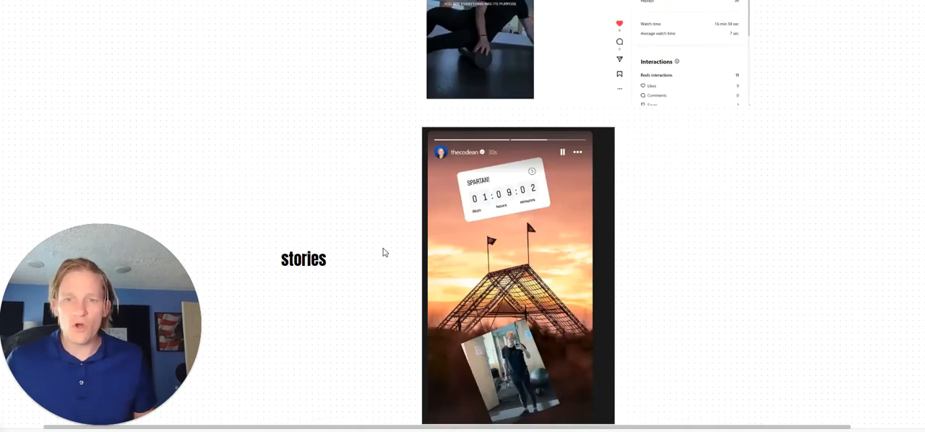
scroll(down, 3)
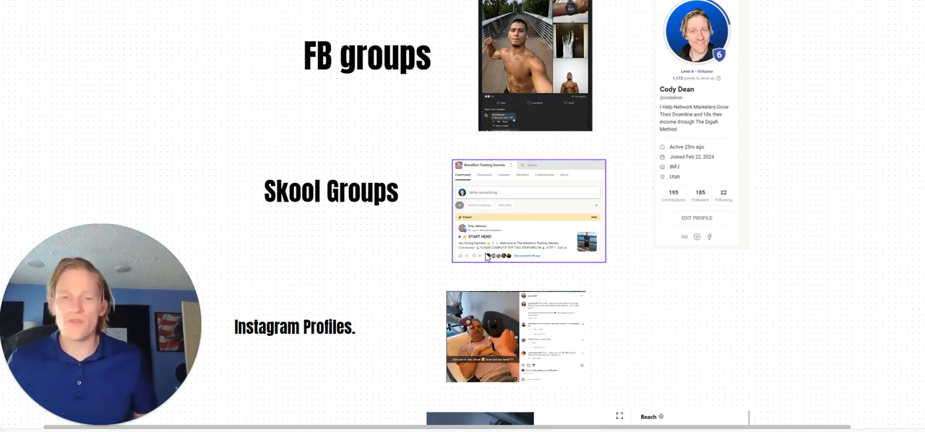
Scroll through each lead source down to the Spartan countdown story screenshot.
scroll(down, 3)
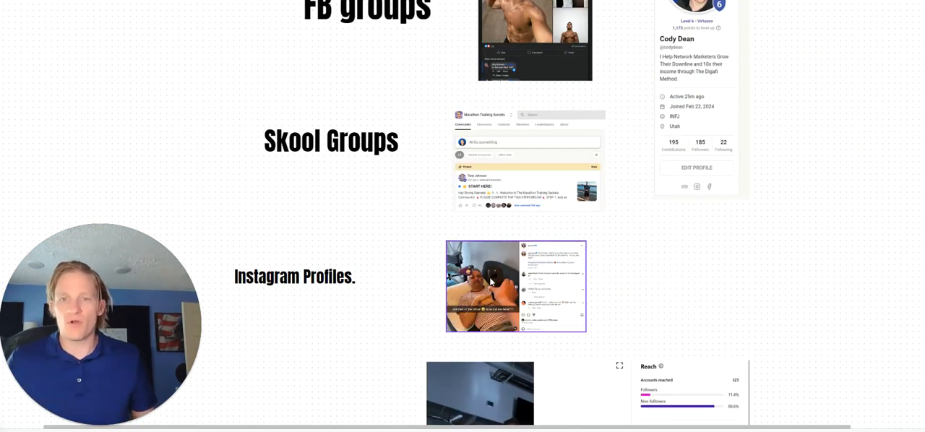
scroll(down, 3)
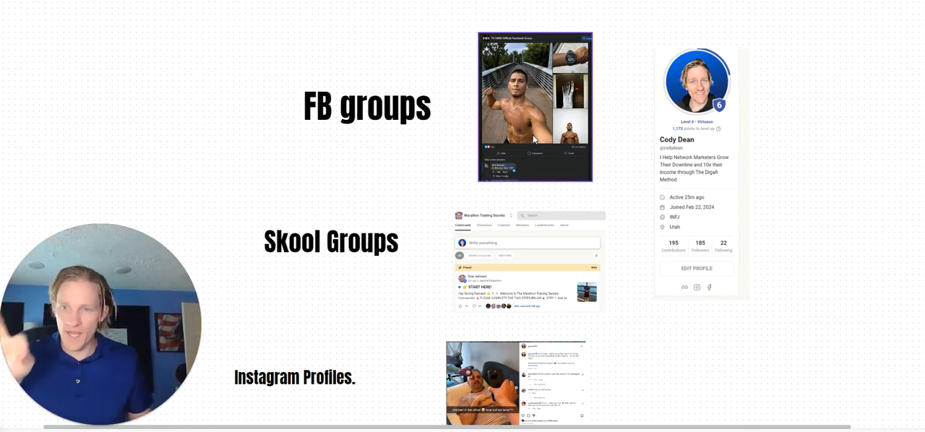
scroll(down, 3)
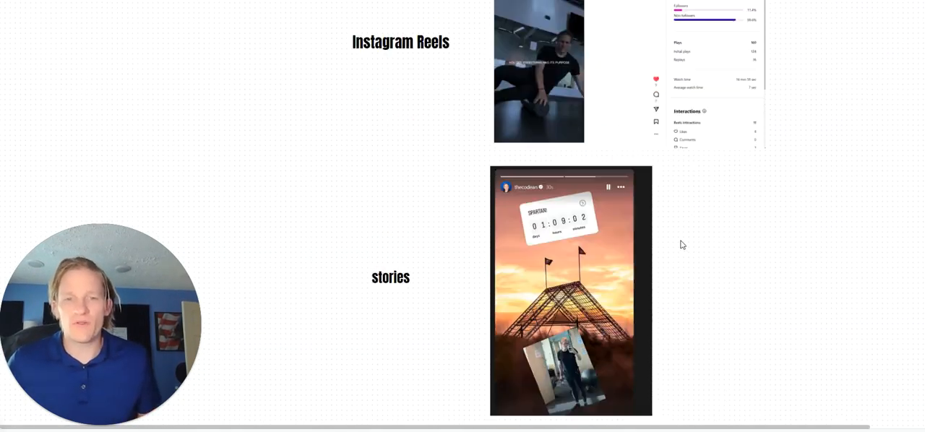
scroll(down, 3)
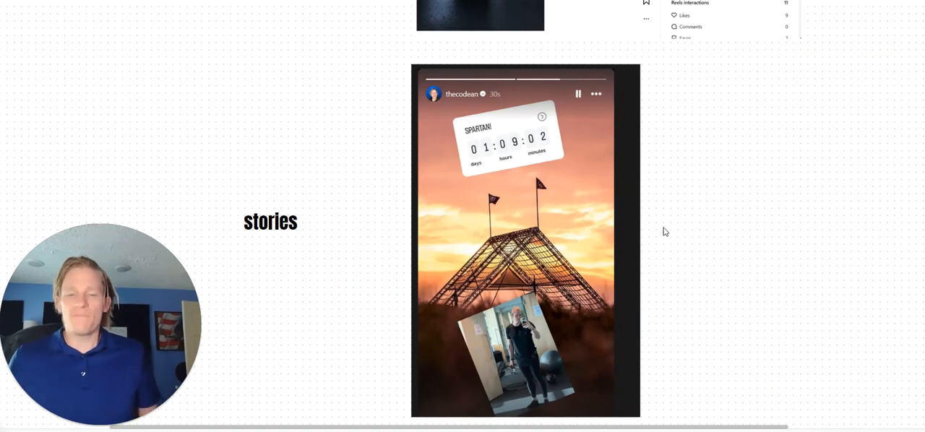